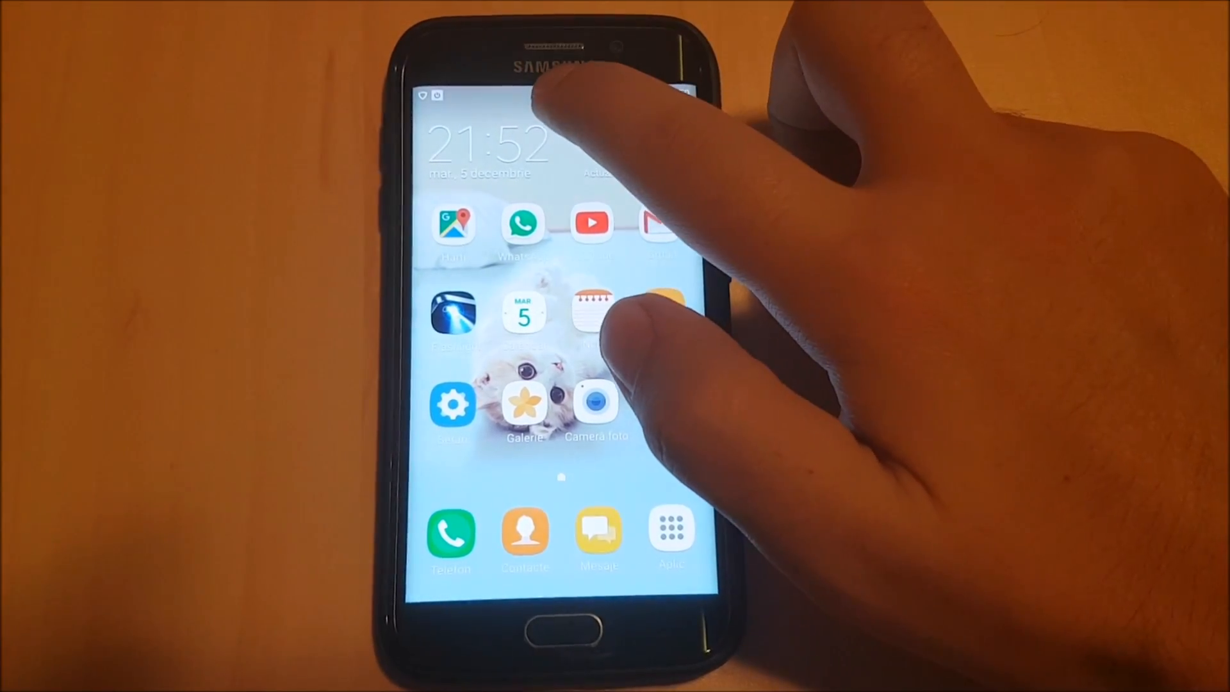
Bring up the app drawer listing all installed apps, including Peel Remote
left_click_drag(550, 103, 550, 329)
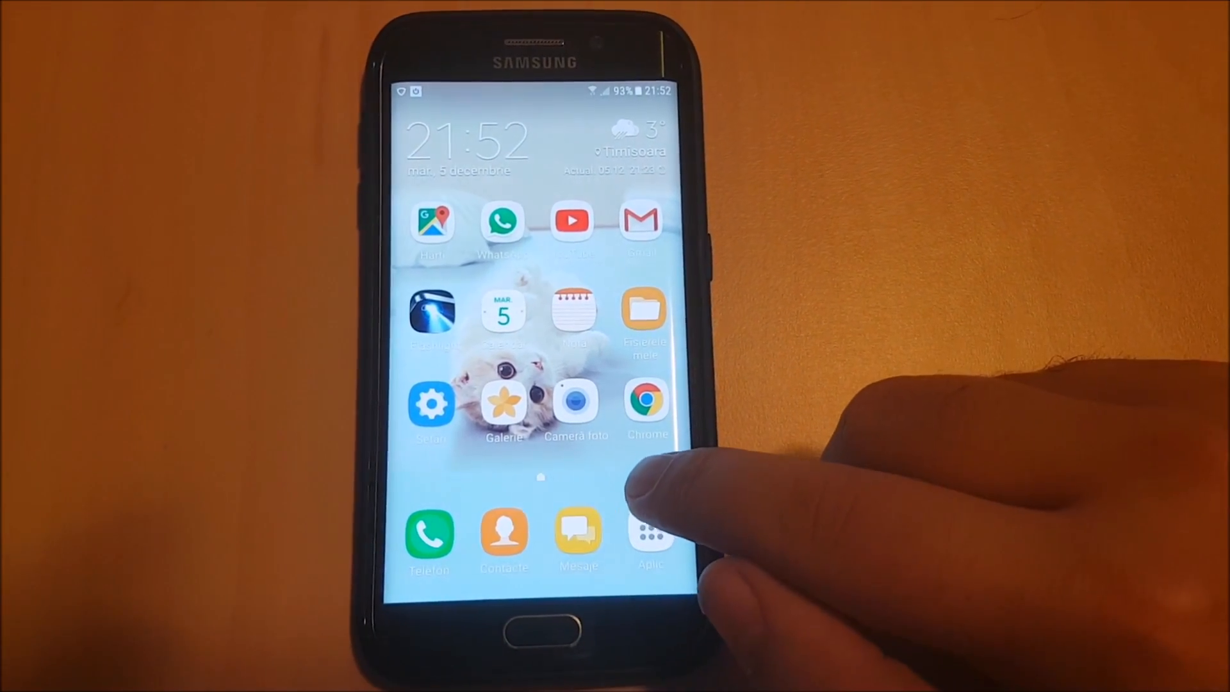
left_click(651, 533)
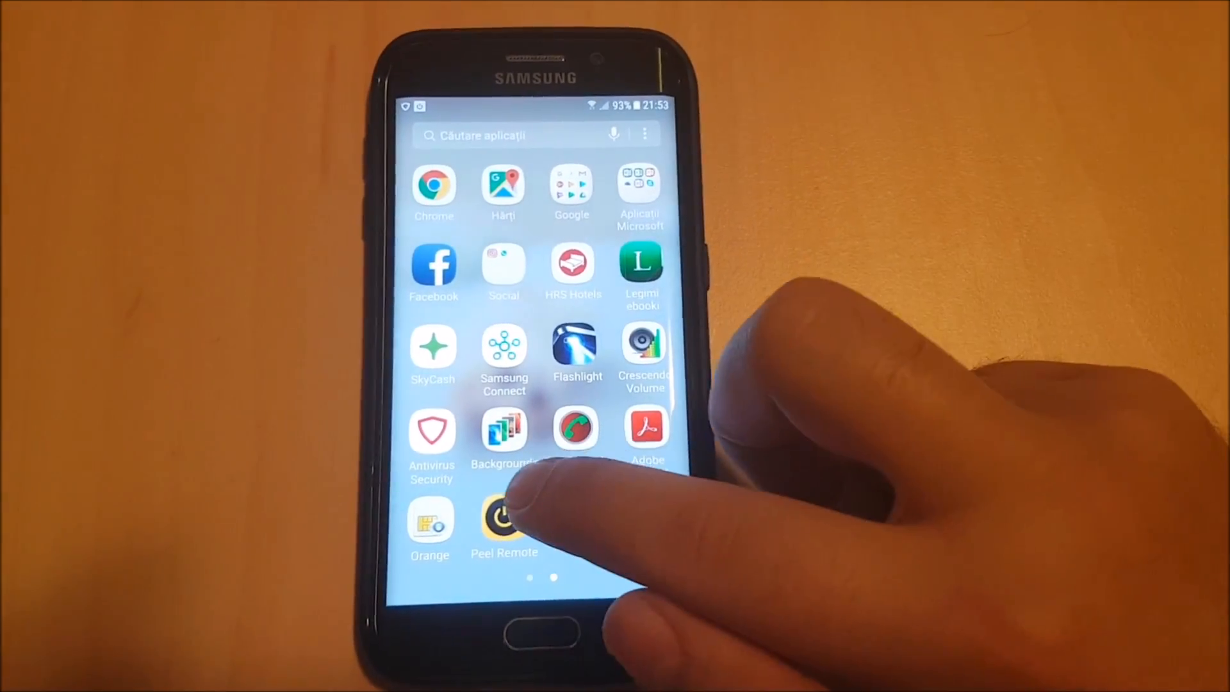
Launch Peel Remote and go to its Settings screen with General options
left_click(504, 517)
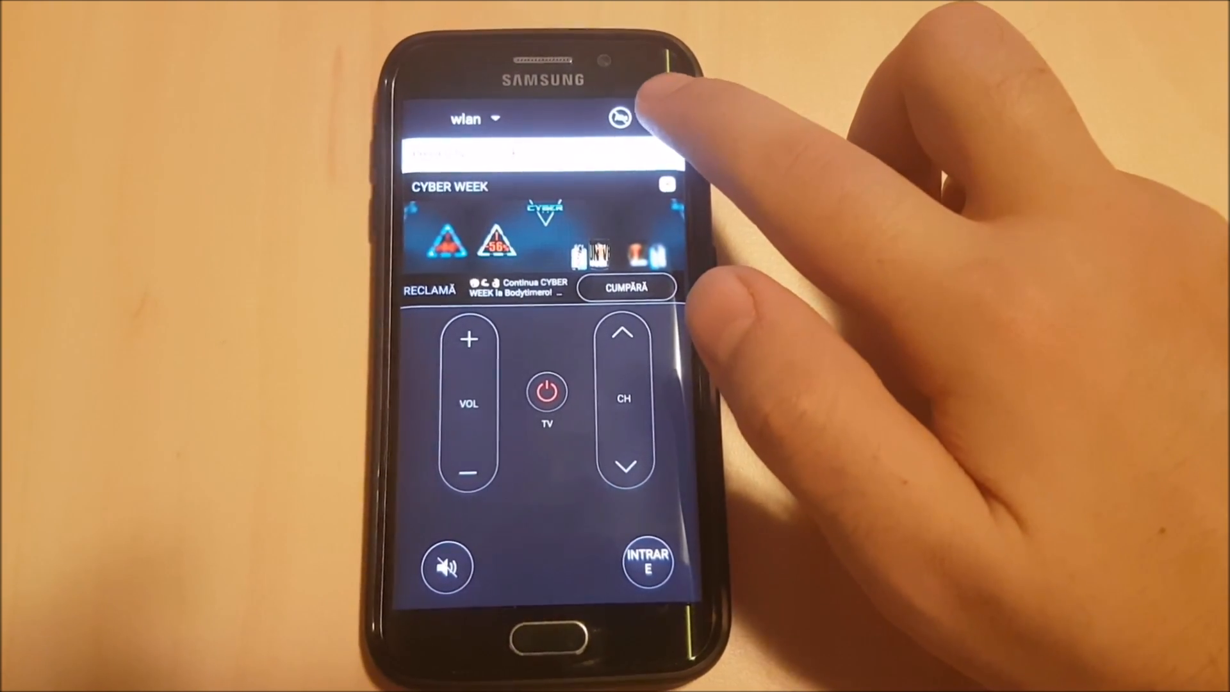
left_click(620, 118)
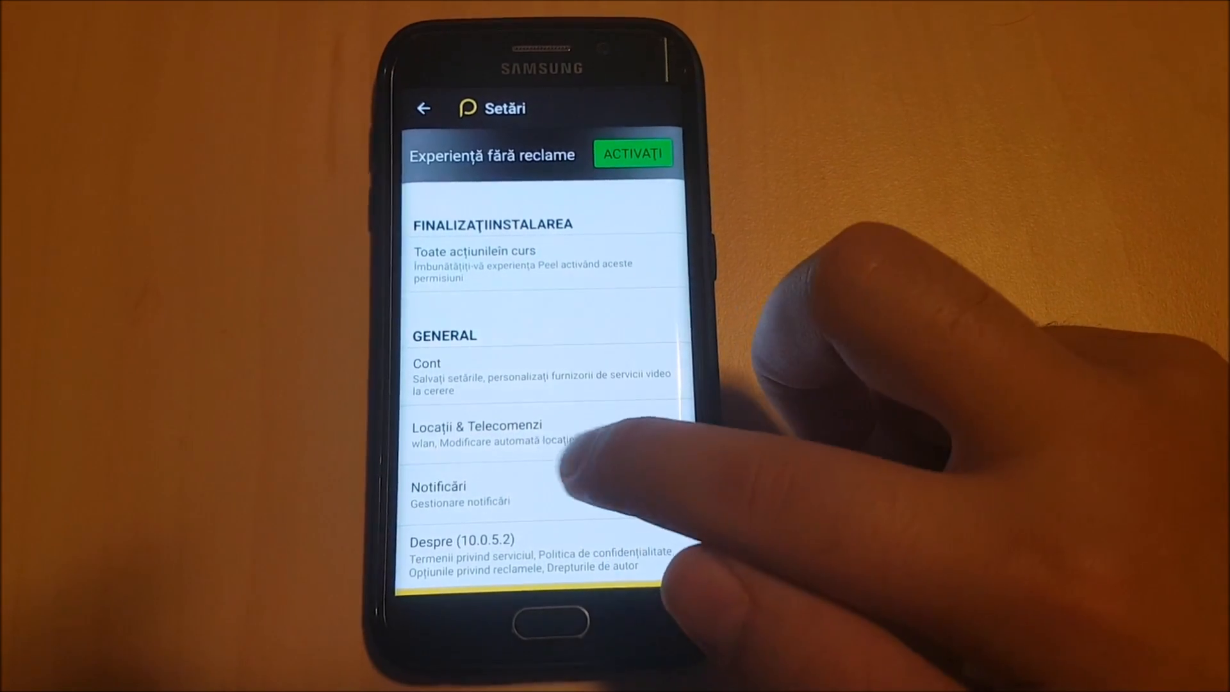
Turn off Peel's alerts, recommendations, first look and user surveys notifications, dismissing the mute prompts
left_click(437, 495)
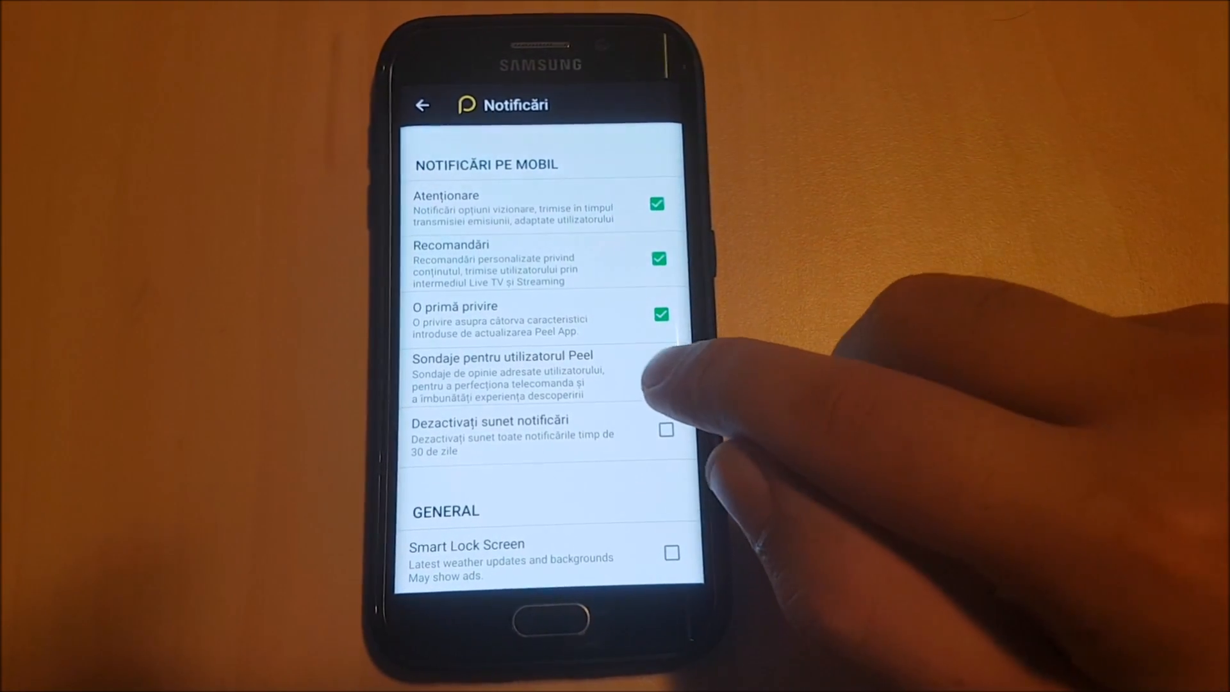
left_click(659, 374)
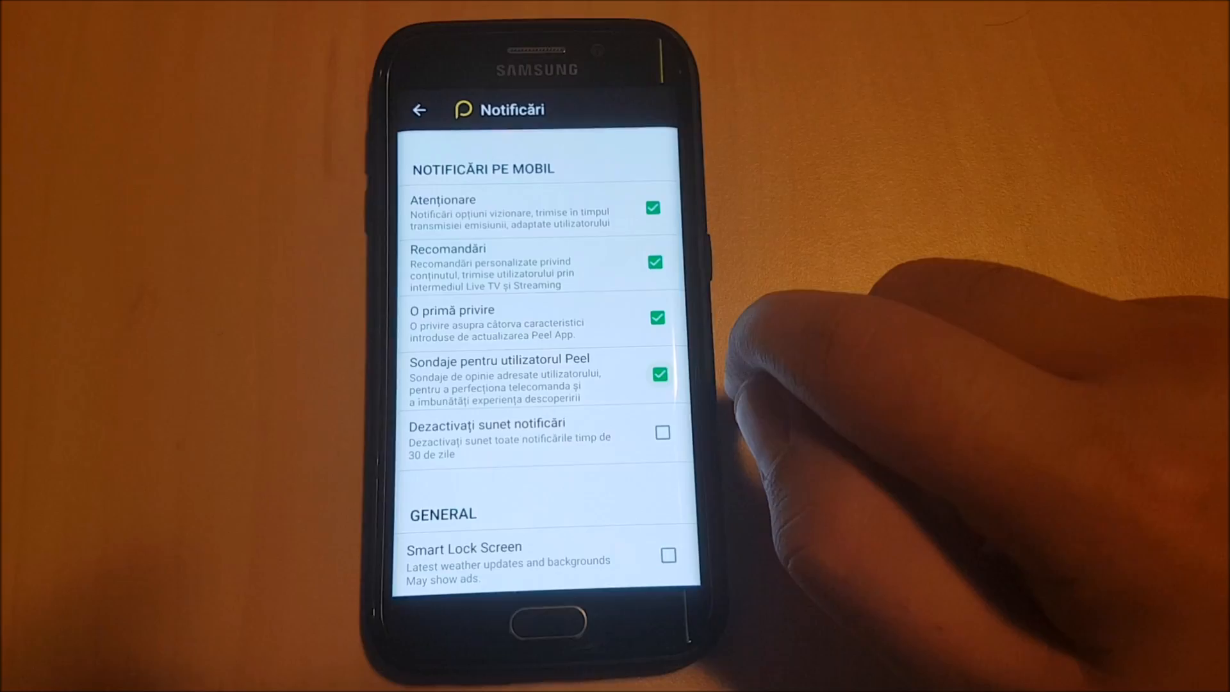
left_click(663, 432)
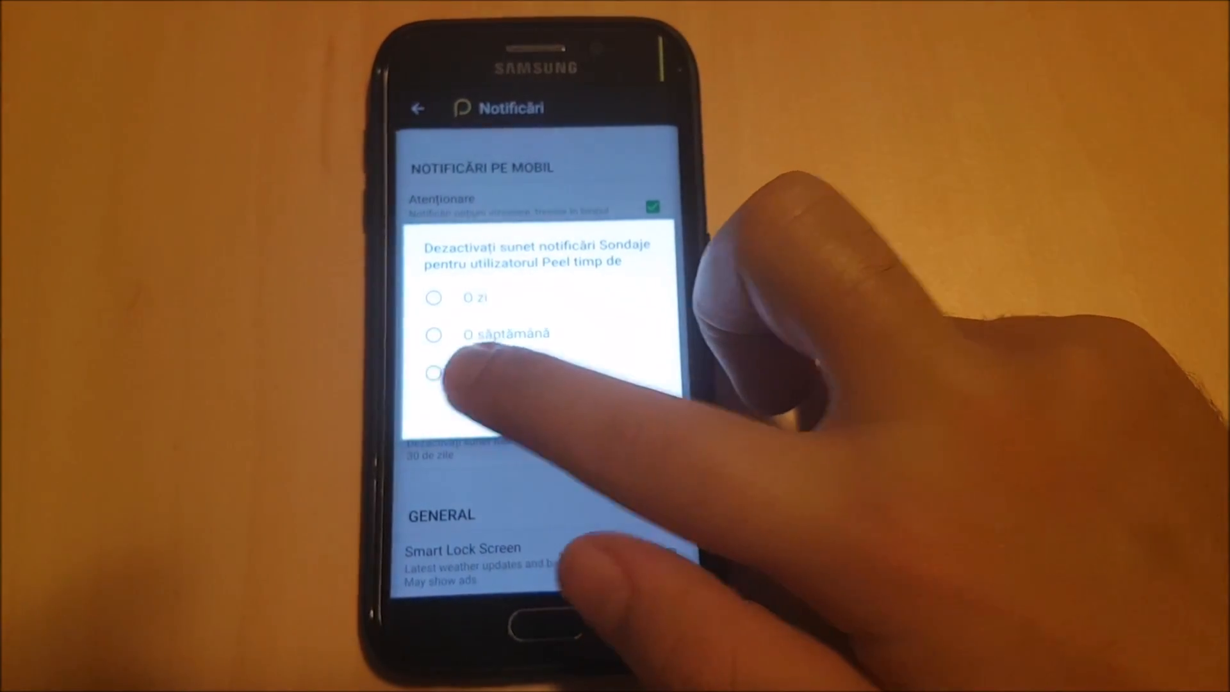
left_click(431, 365)
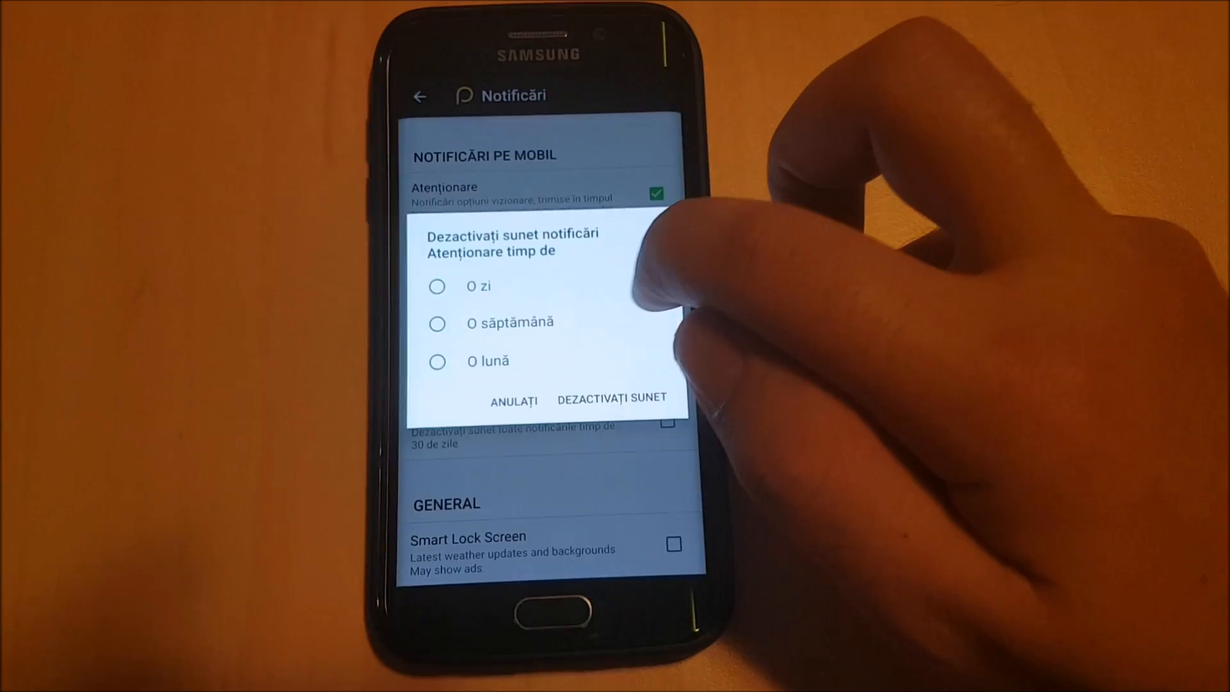
left_click(455, 362)
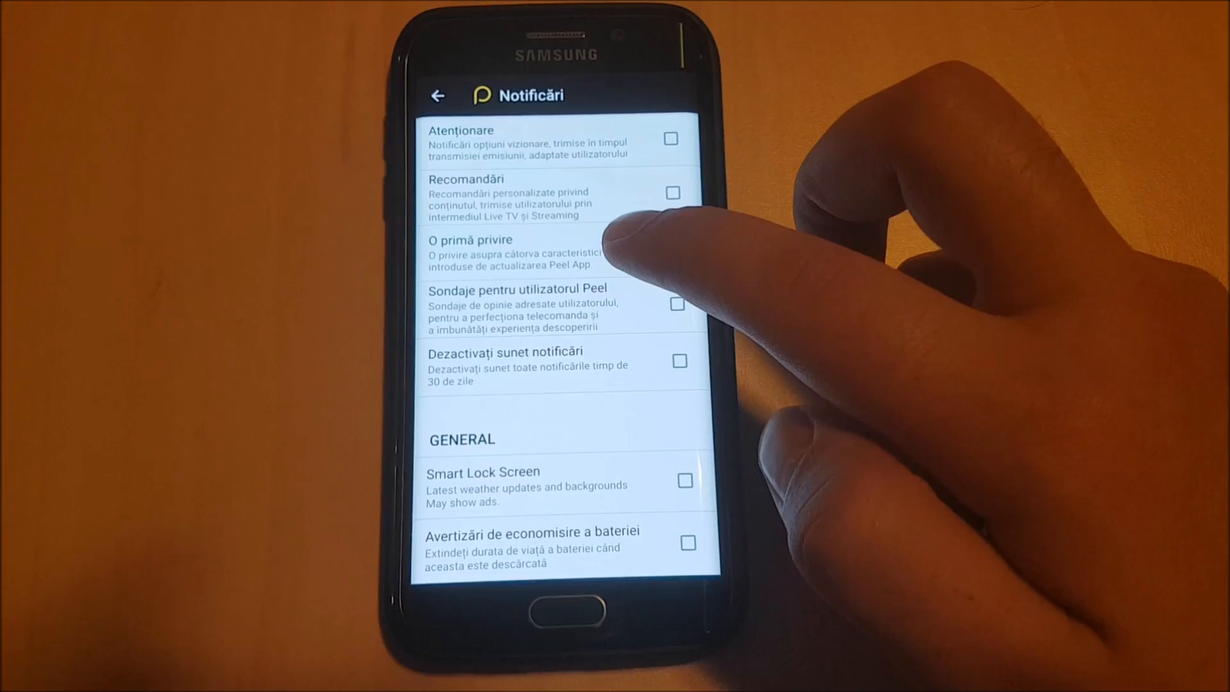
scroll("down", 3)
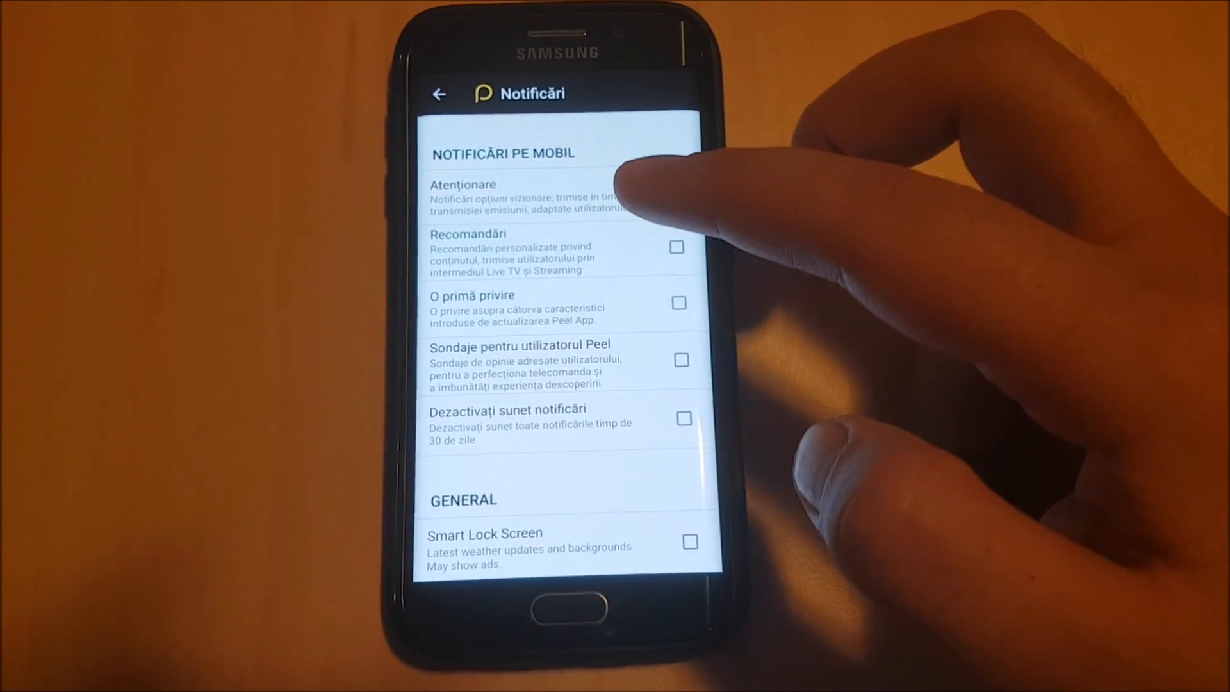
scroll("down", 3)
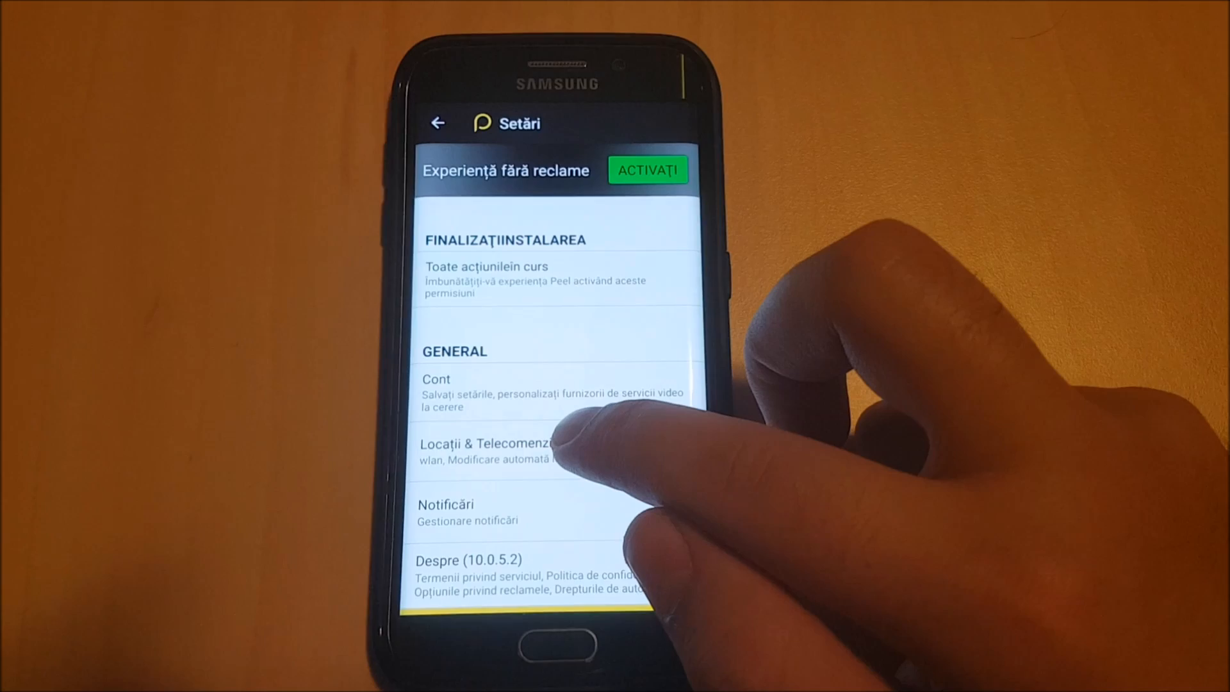
Disable the lock-screen Control de la distanță widget under Locații & Telecomenzi and leave settings
left_click(487, 451)
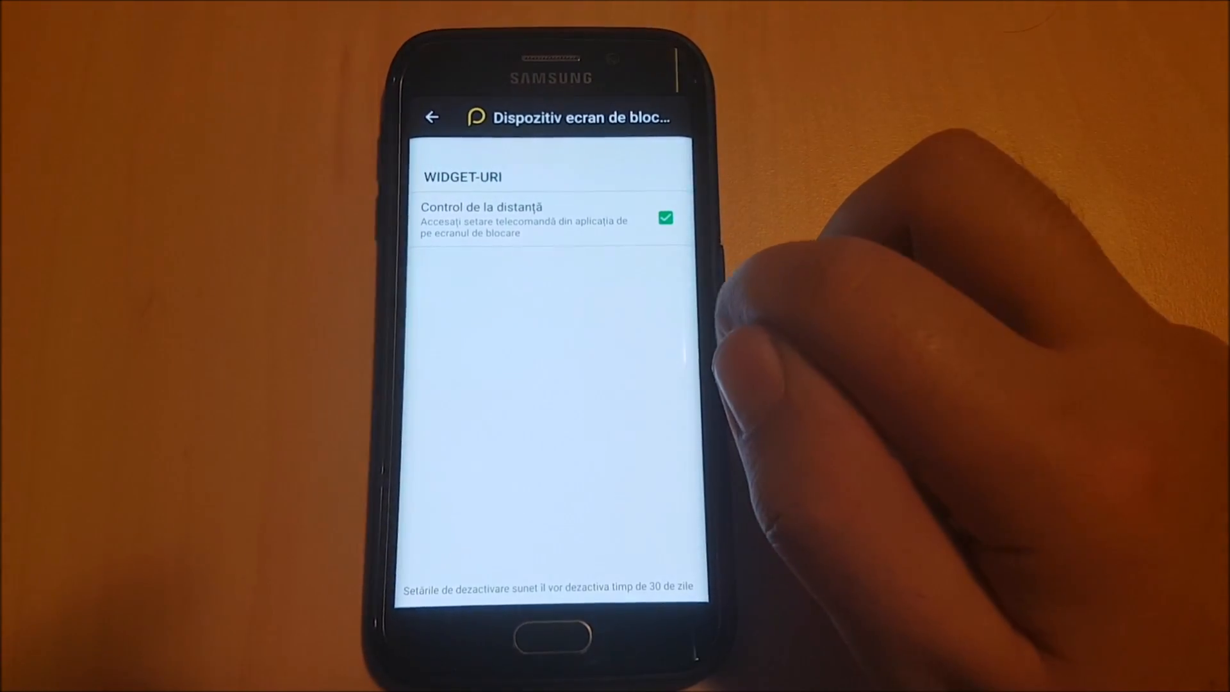
left_click(665, 218)
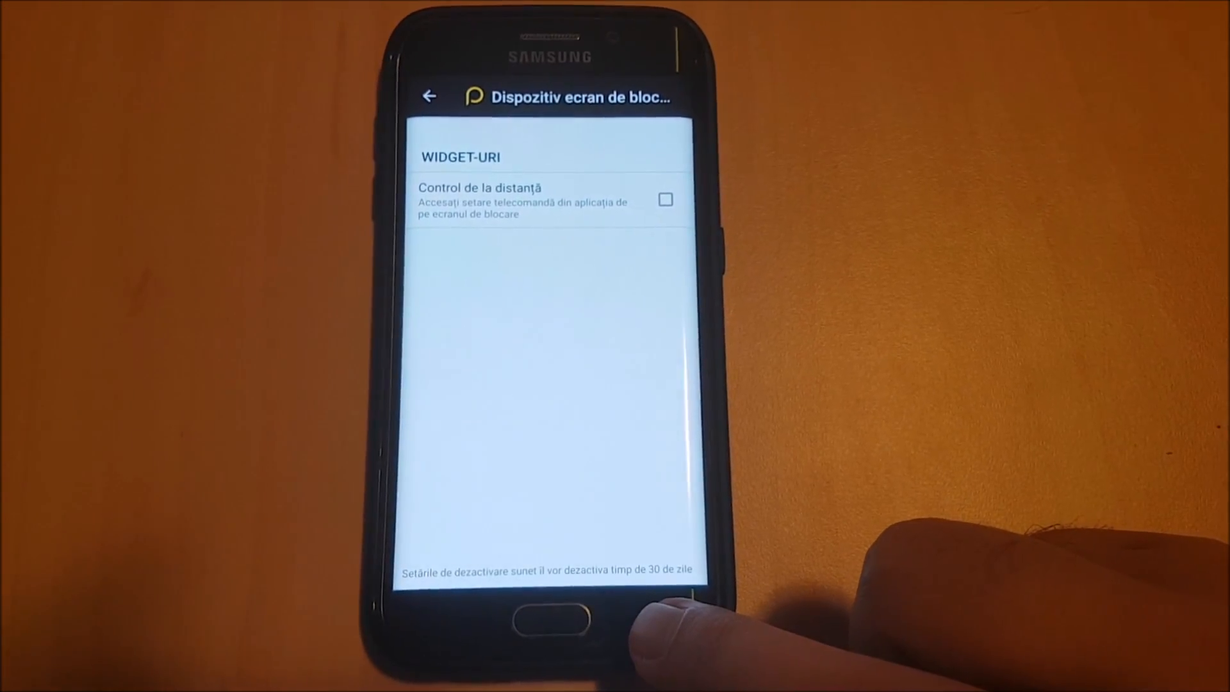
left_click(429, 96)
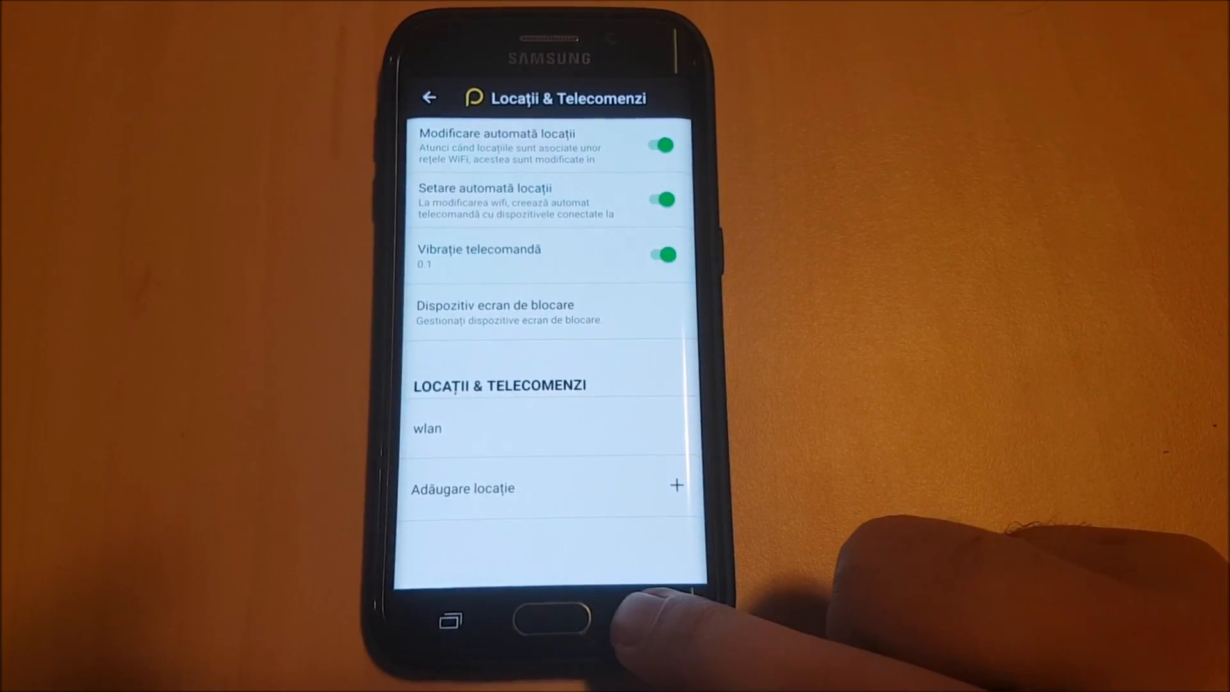
left_click(550, 624)
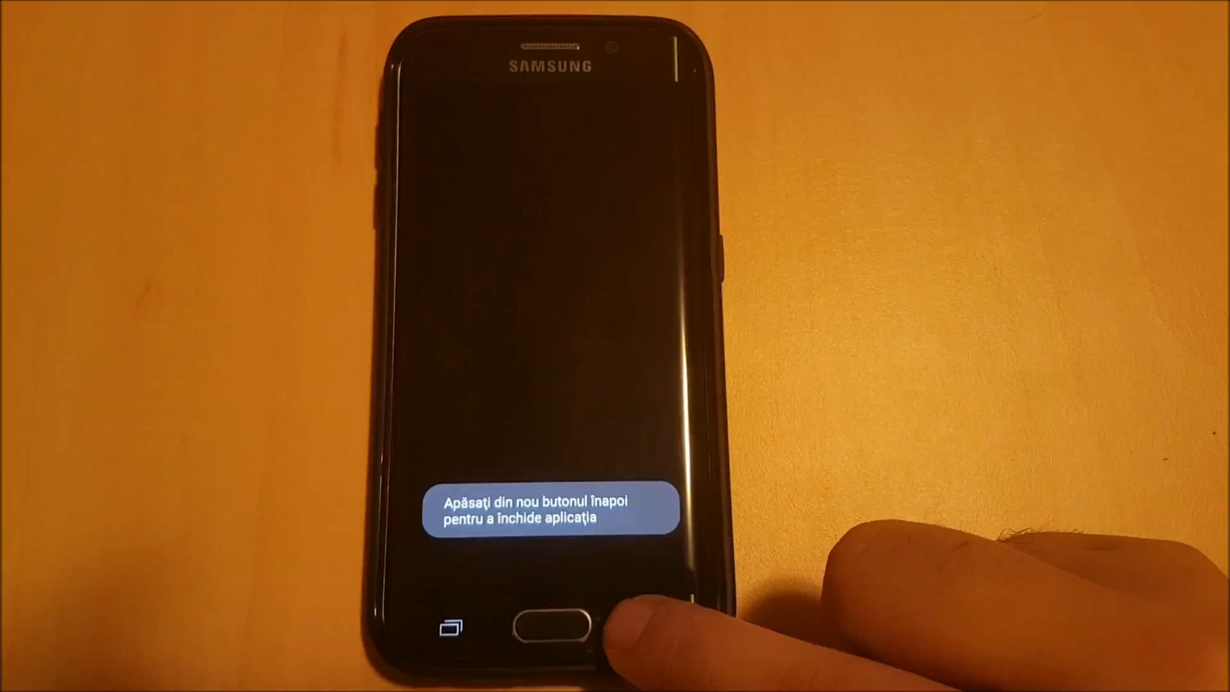
Exit Peel Remote to reach the phone's Settings app
left_click(559, 629)
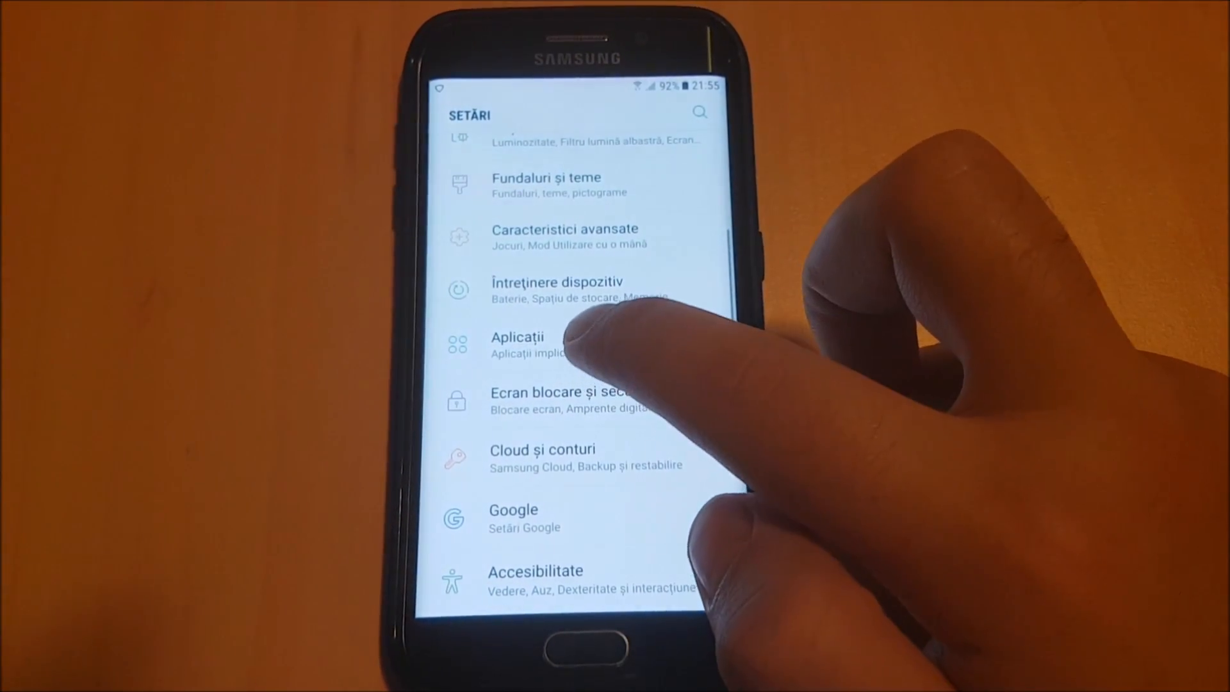
Find Peel Remote in the Aplicații list and show its App info page
left_click(518, 344)
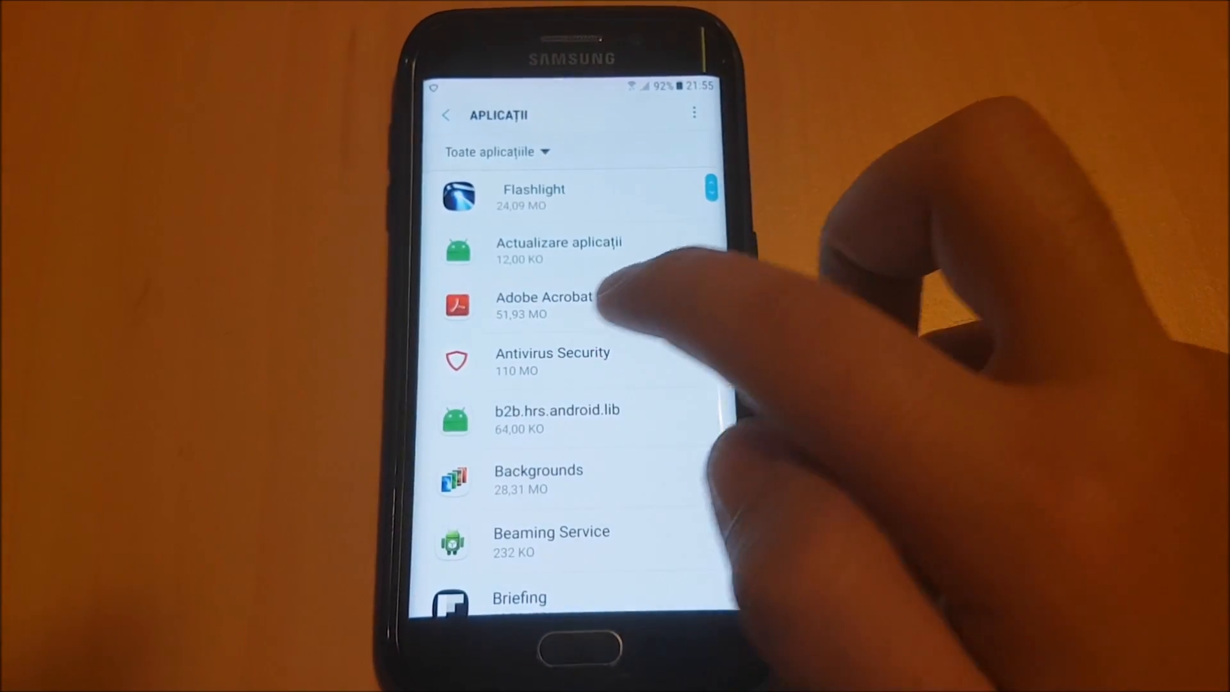
scroll("down", 3)
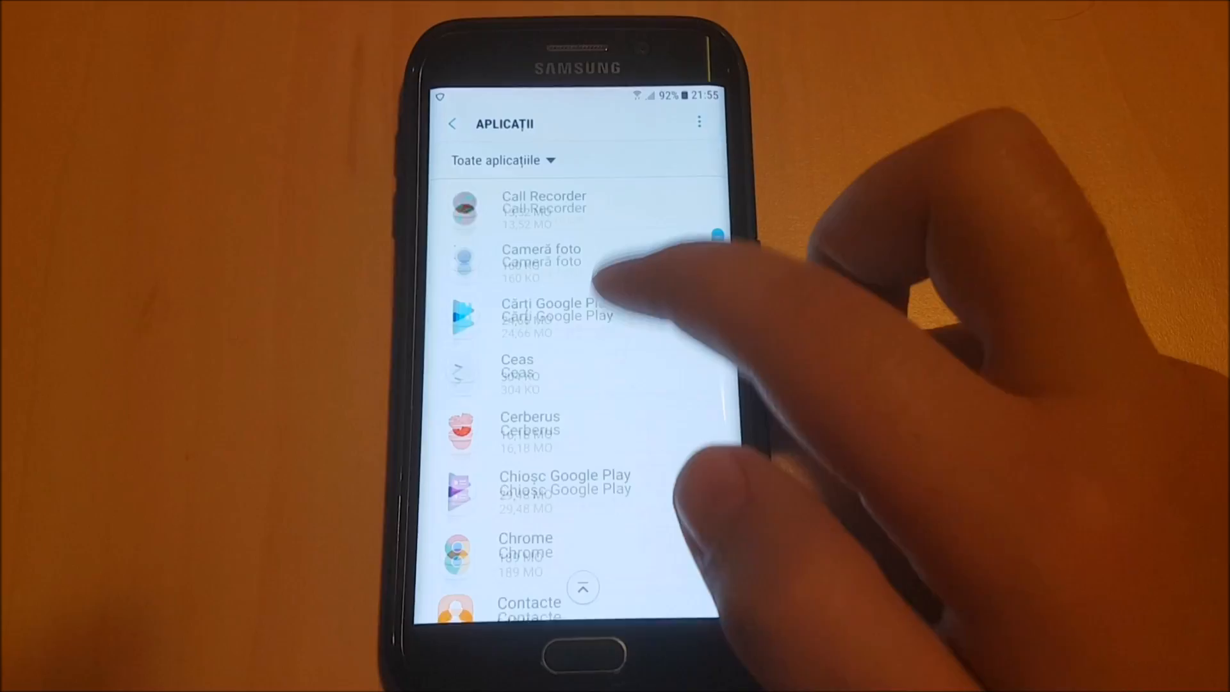
scroll("down", 3)
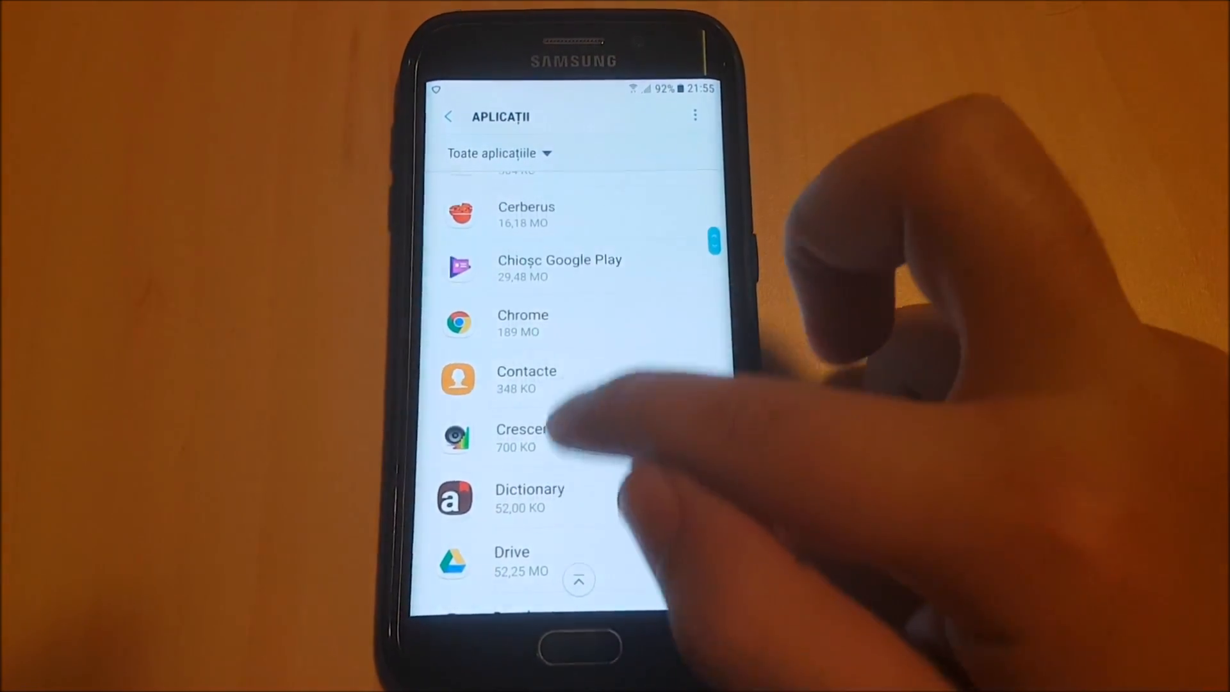
scroll("down", 3)
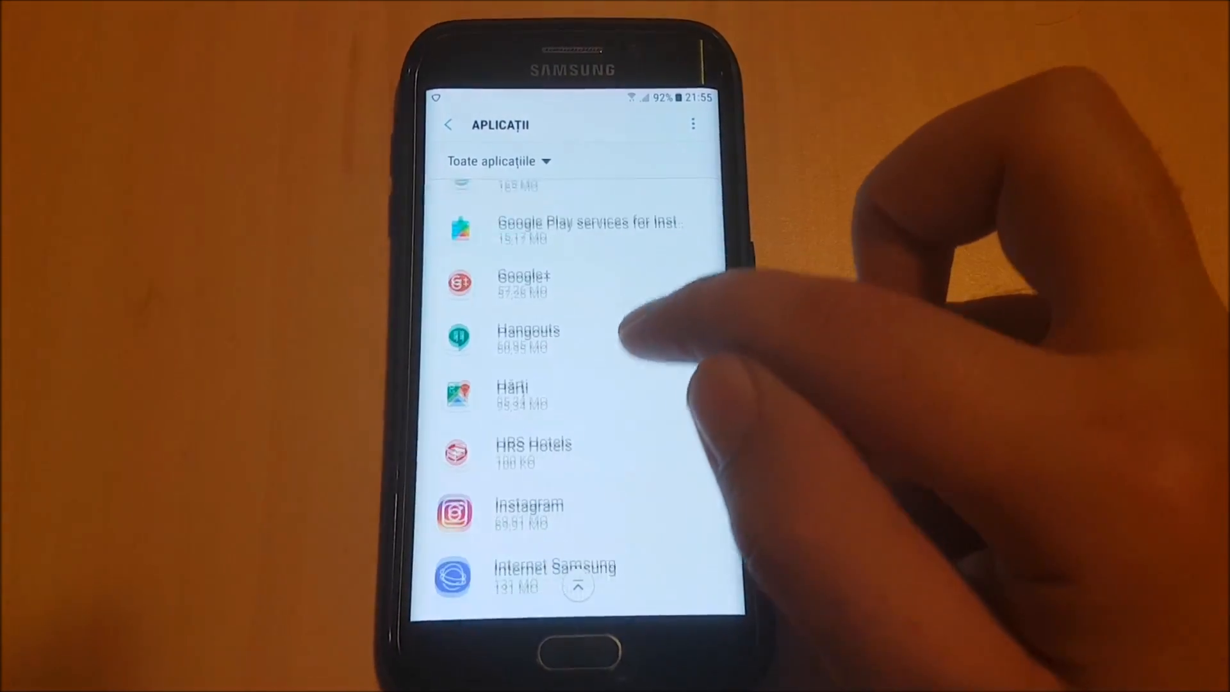
scroll("down", 3)
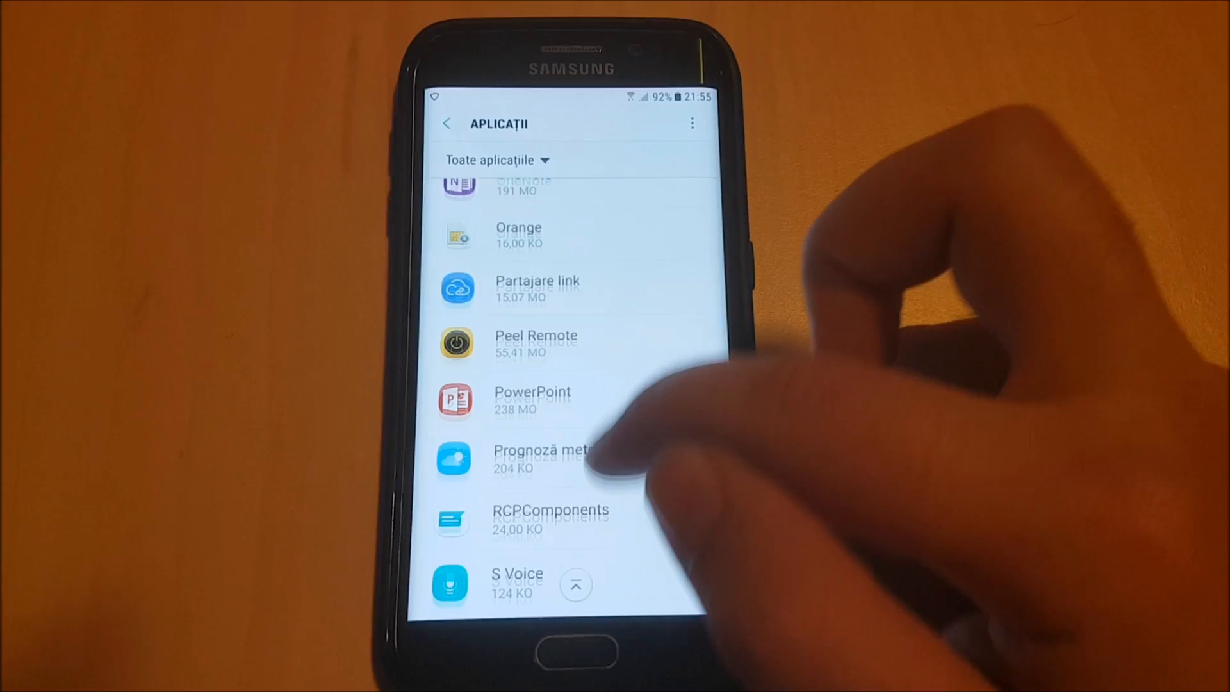
scroll("down", 3)
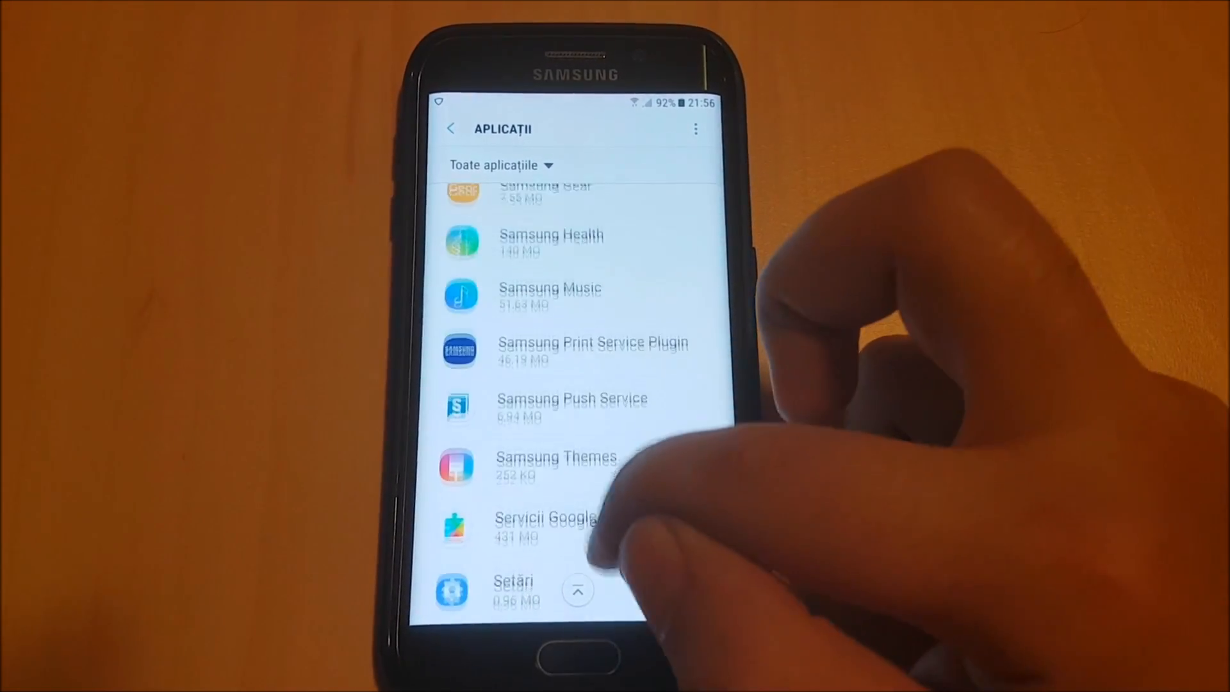
scroll("down", 3)
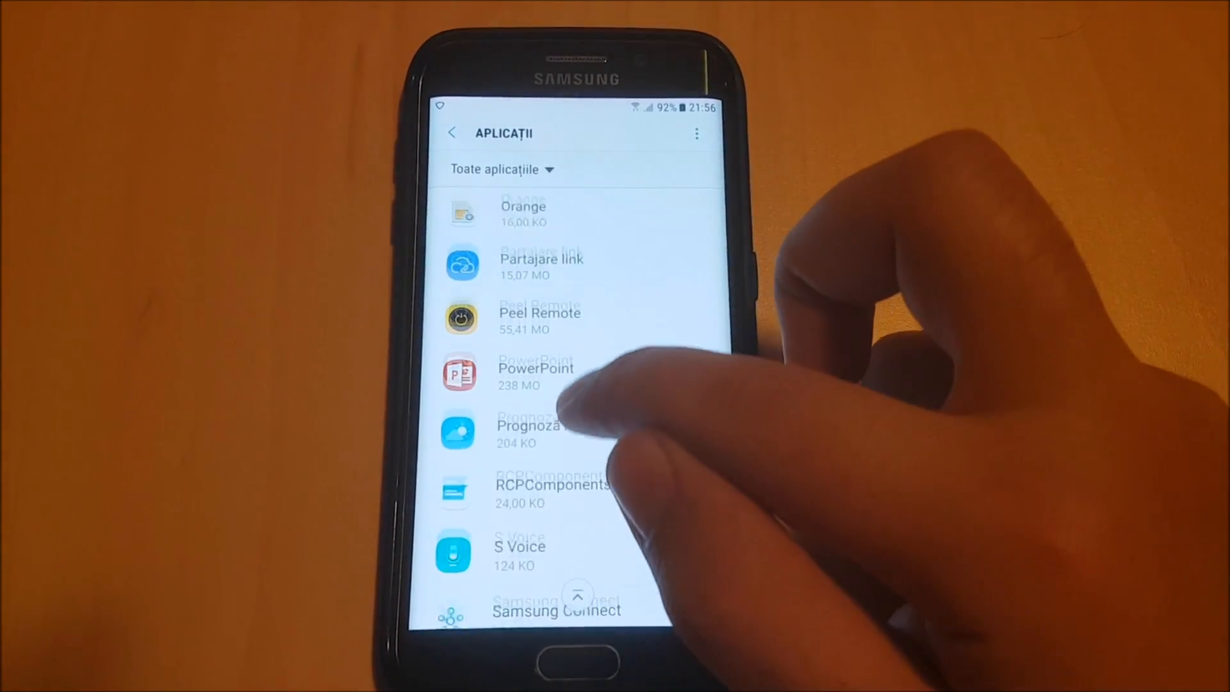
scroll("down", 3)
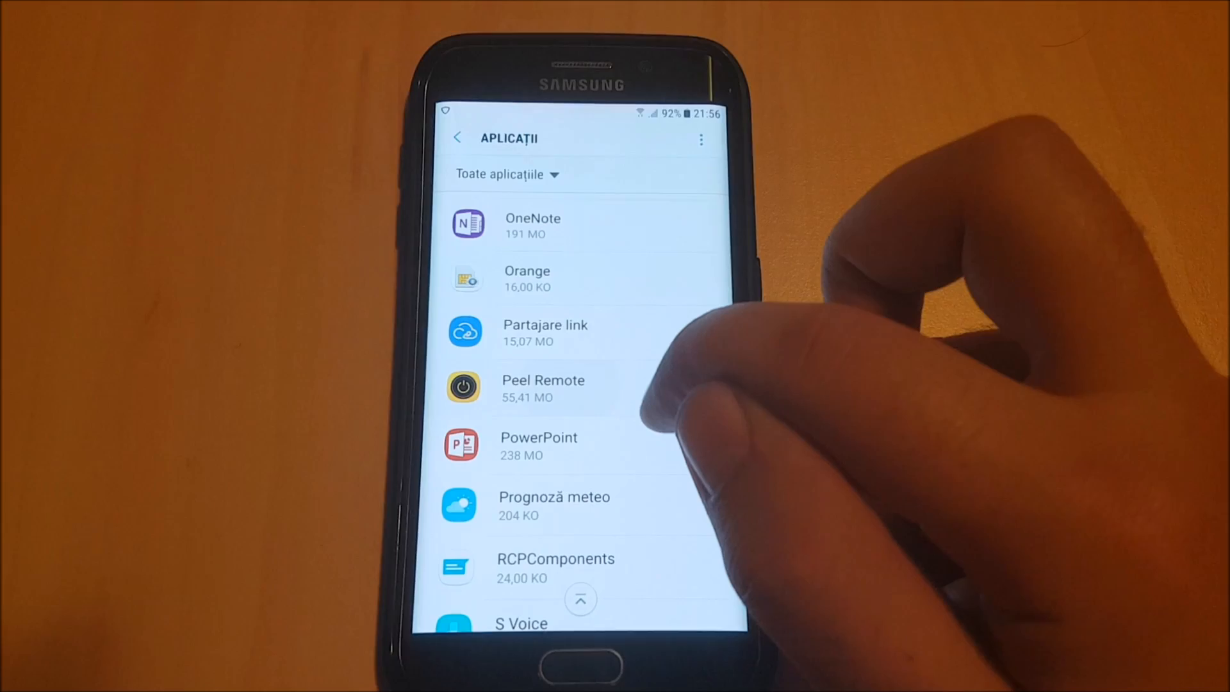
left_click(543, 388)
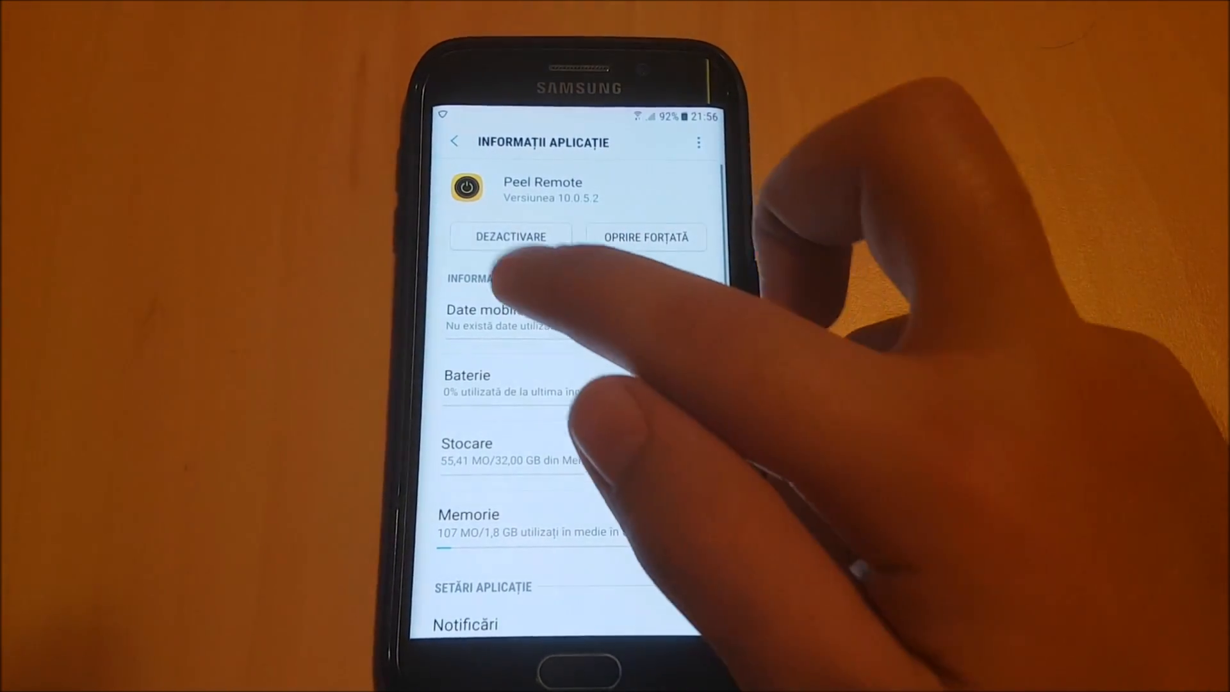
Disable Peel Remote via Dezactivare, confirming the factory-version revert, and return to the apps list
left_click(510, 236)
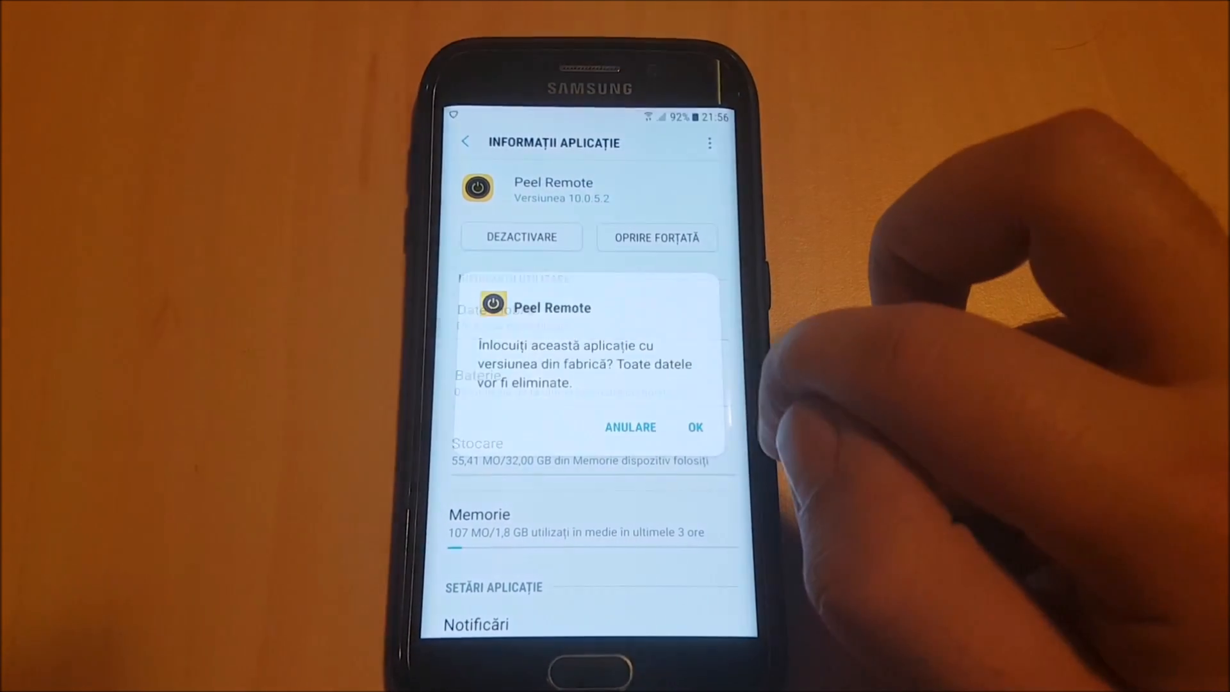
left_click(694, 427)
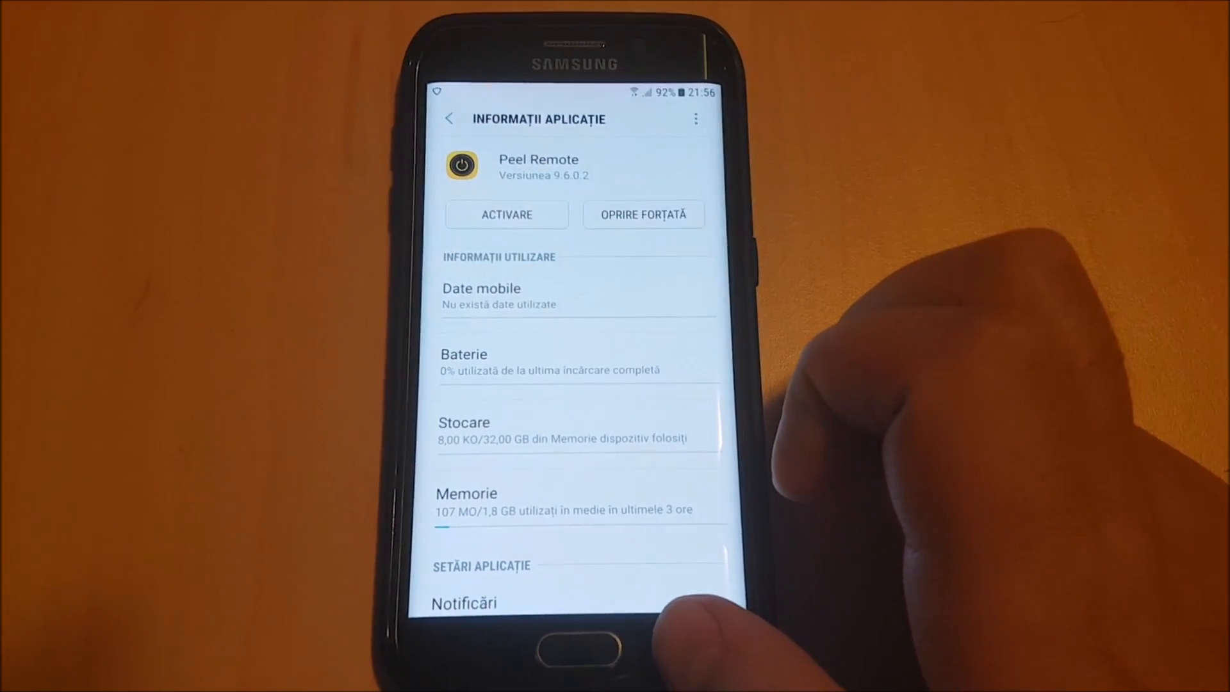
left_click(448, 118)
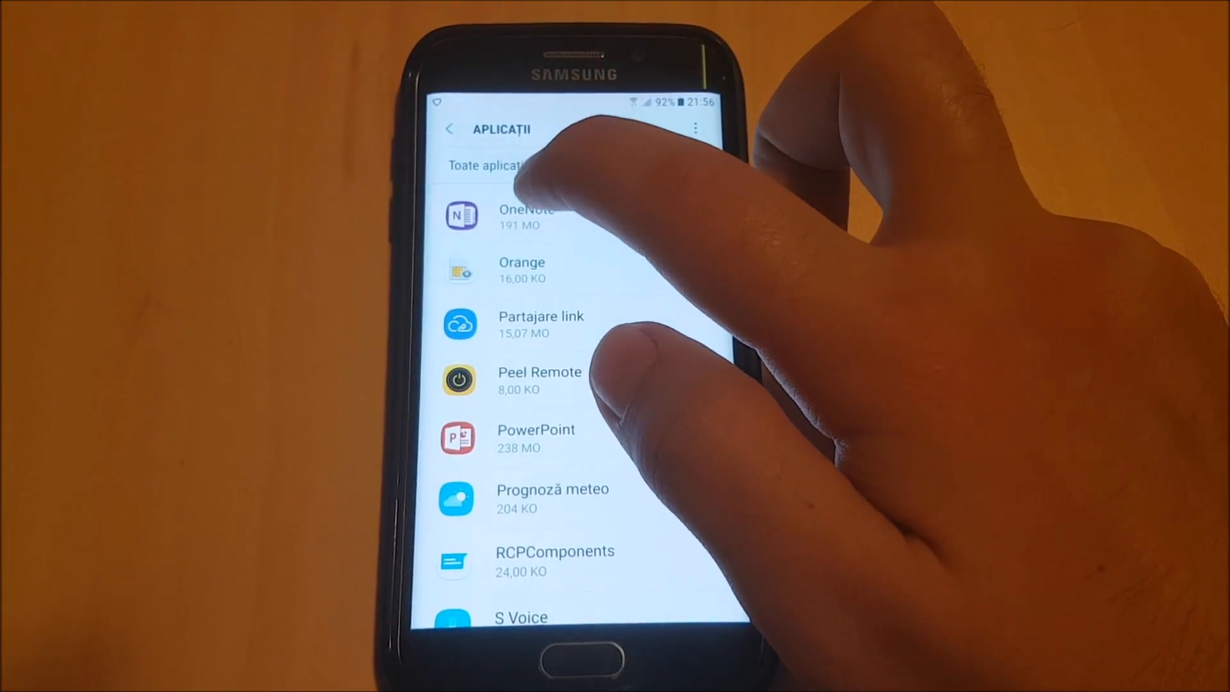
Filter the list to Dezactivate apps showing Peel Remote, then go home
left_click(487, 166)
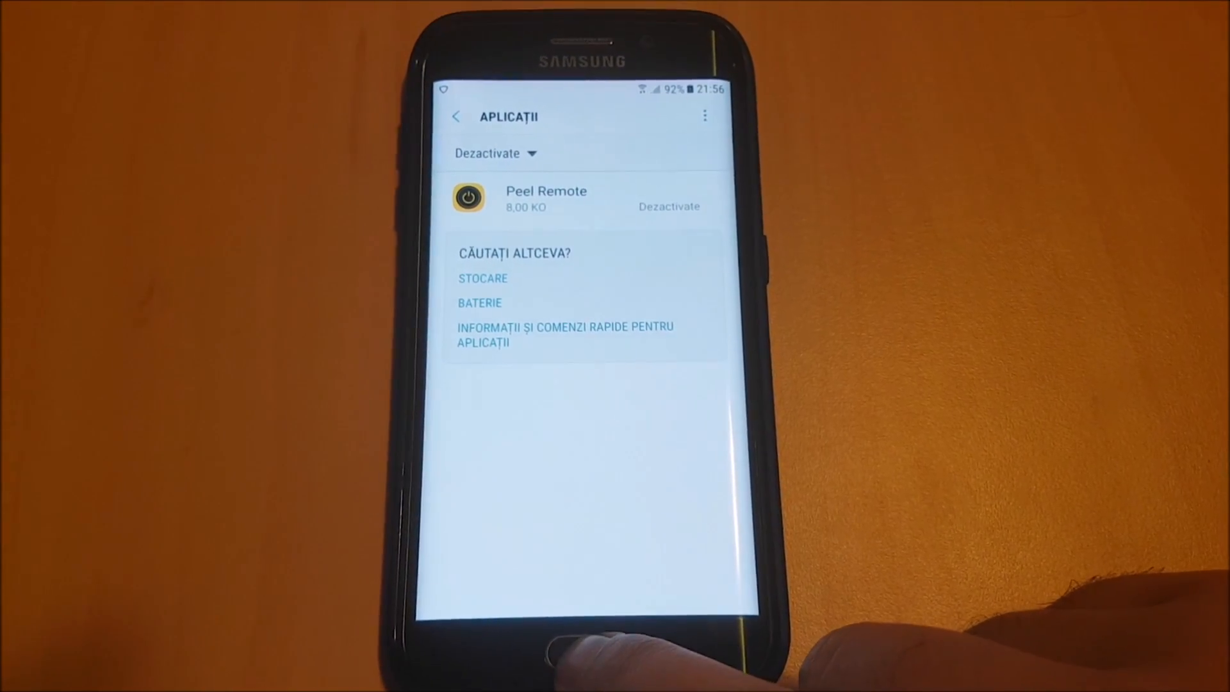
left_click(584, 643)
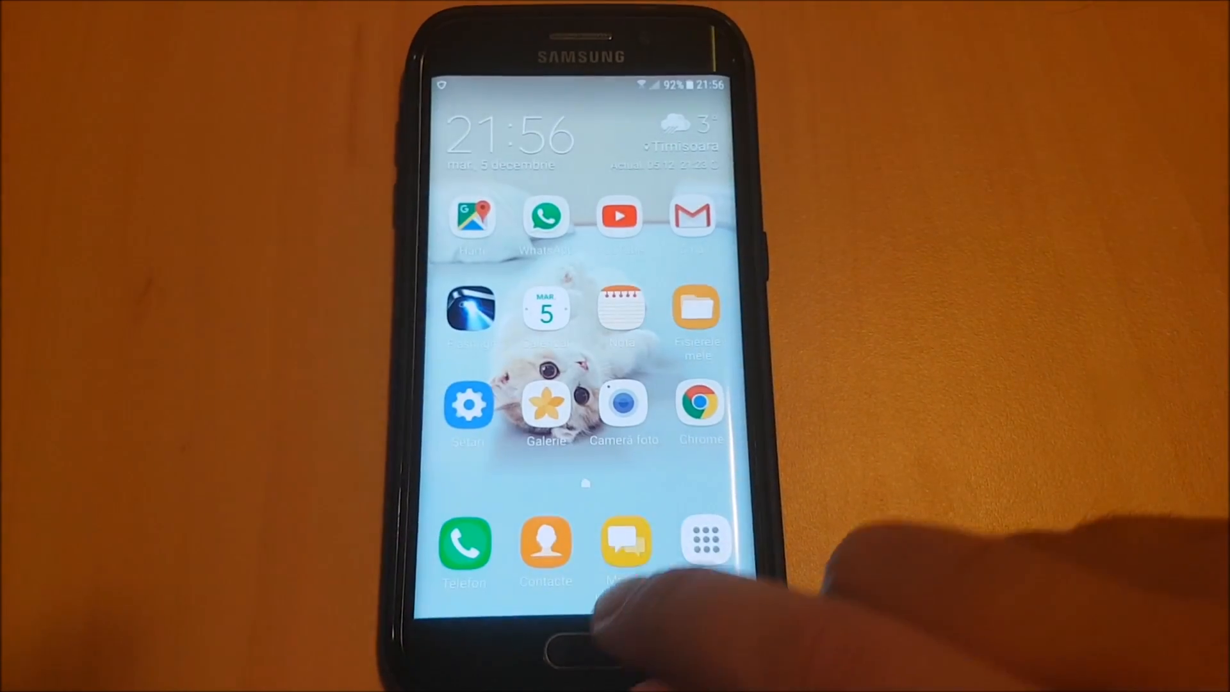
Swipe through the app drawer pages to confirm Peel Remote is gone
left_click(705, 539)
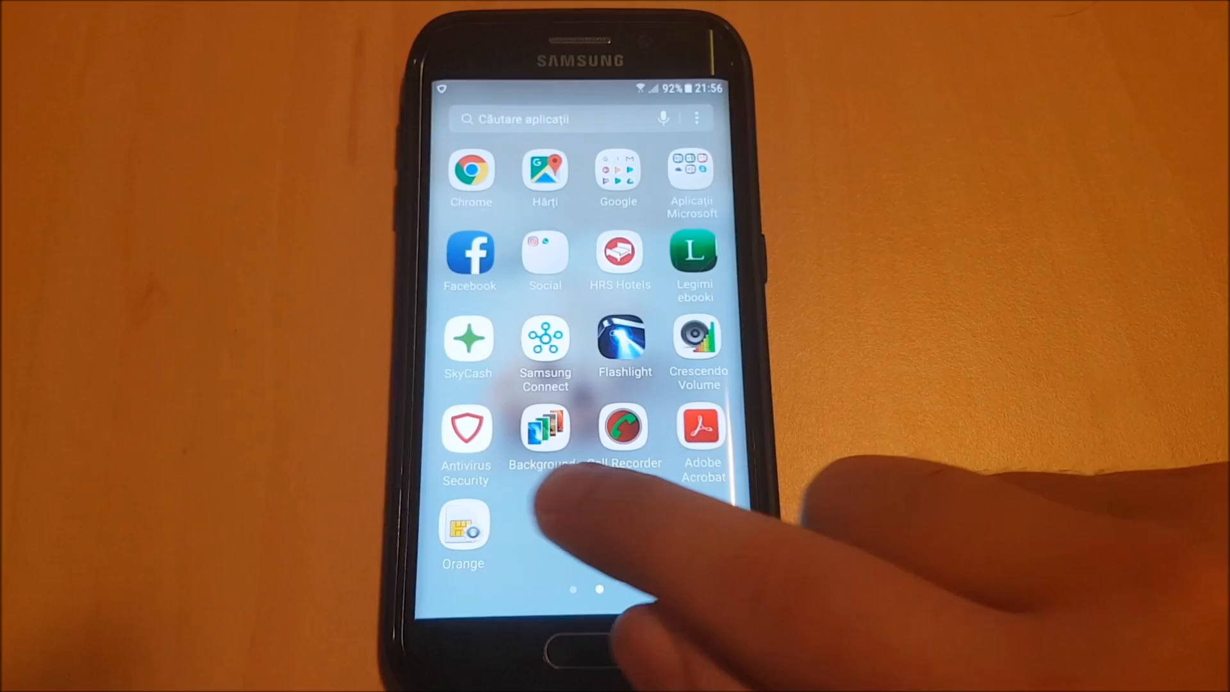
scroll("right", 3)
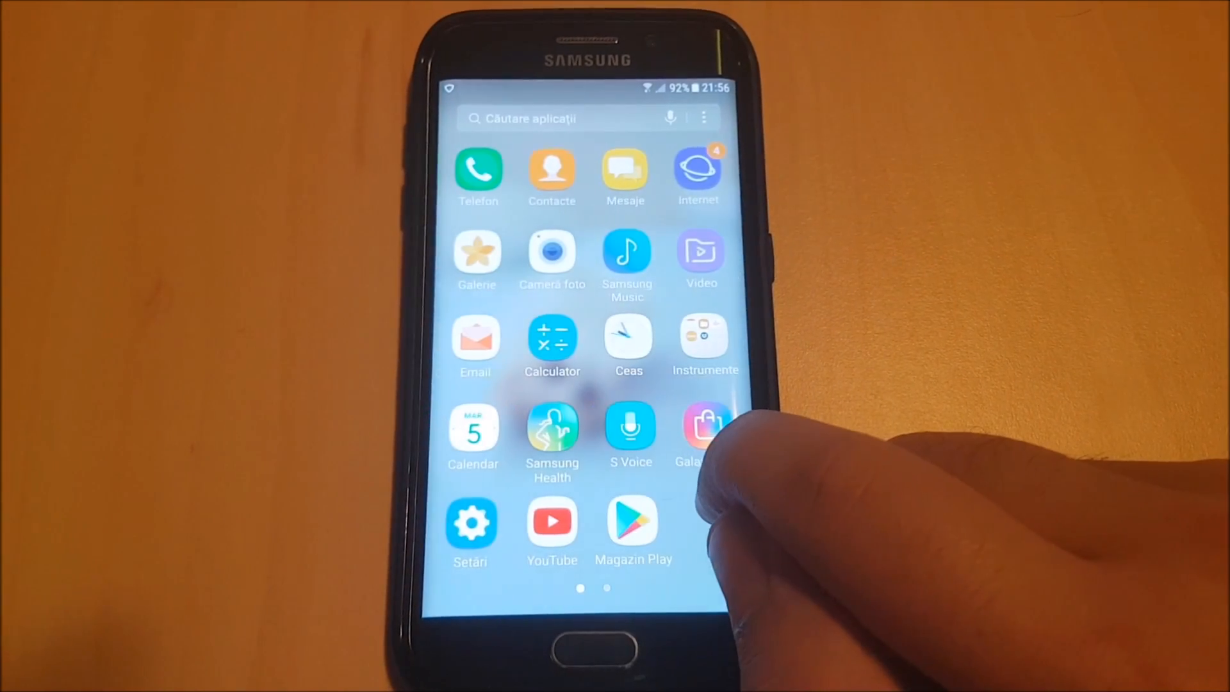
scroll("left", 3)
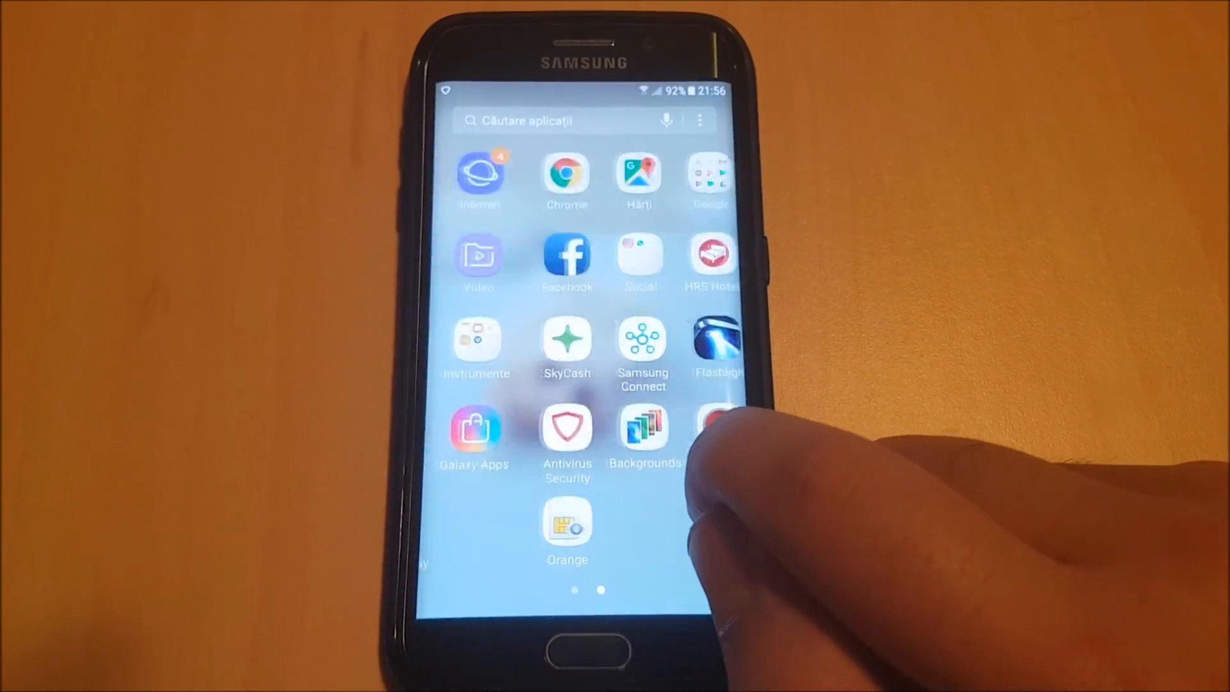
scroll("right", 3)
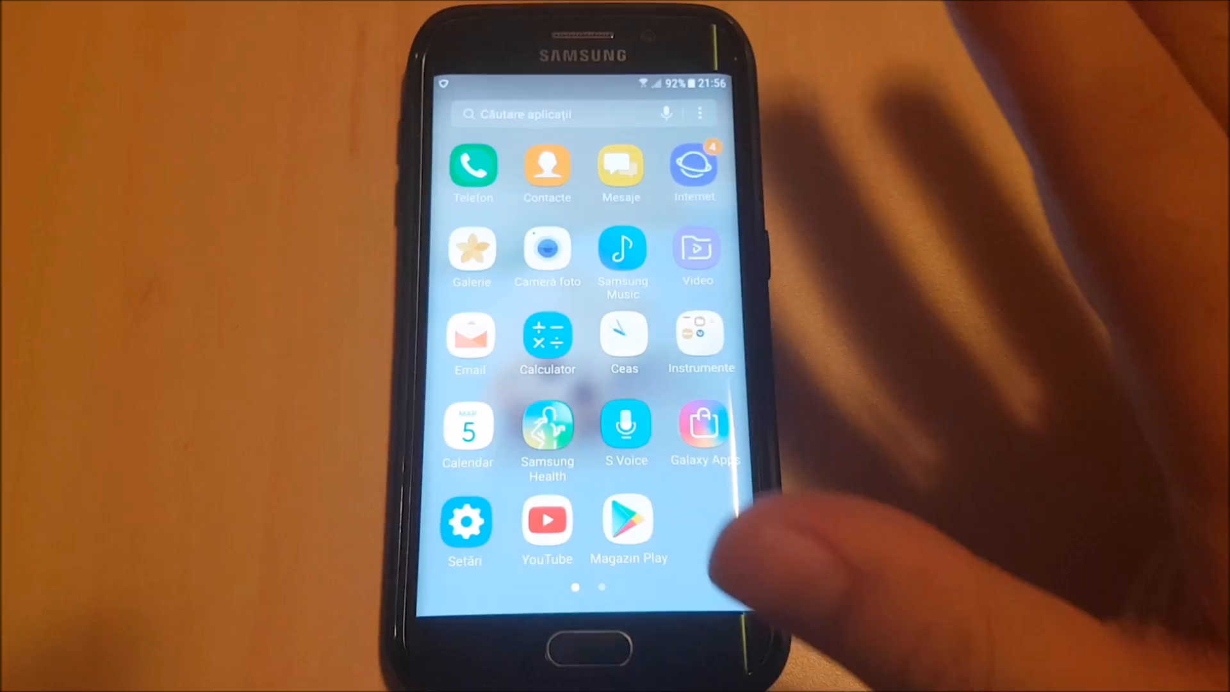